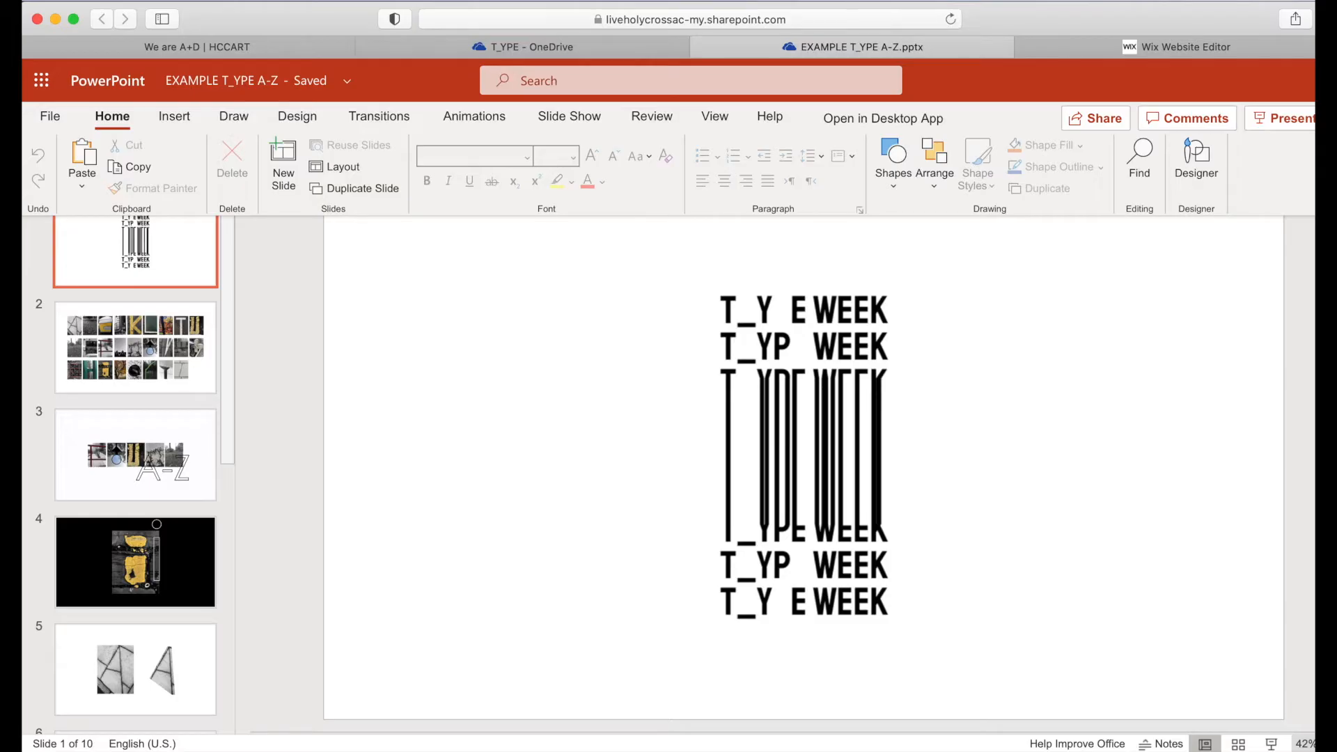
mouse_move(300, 399)
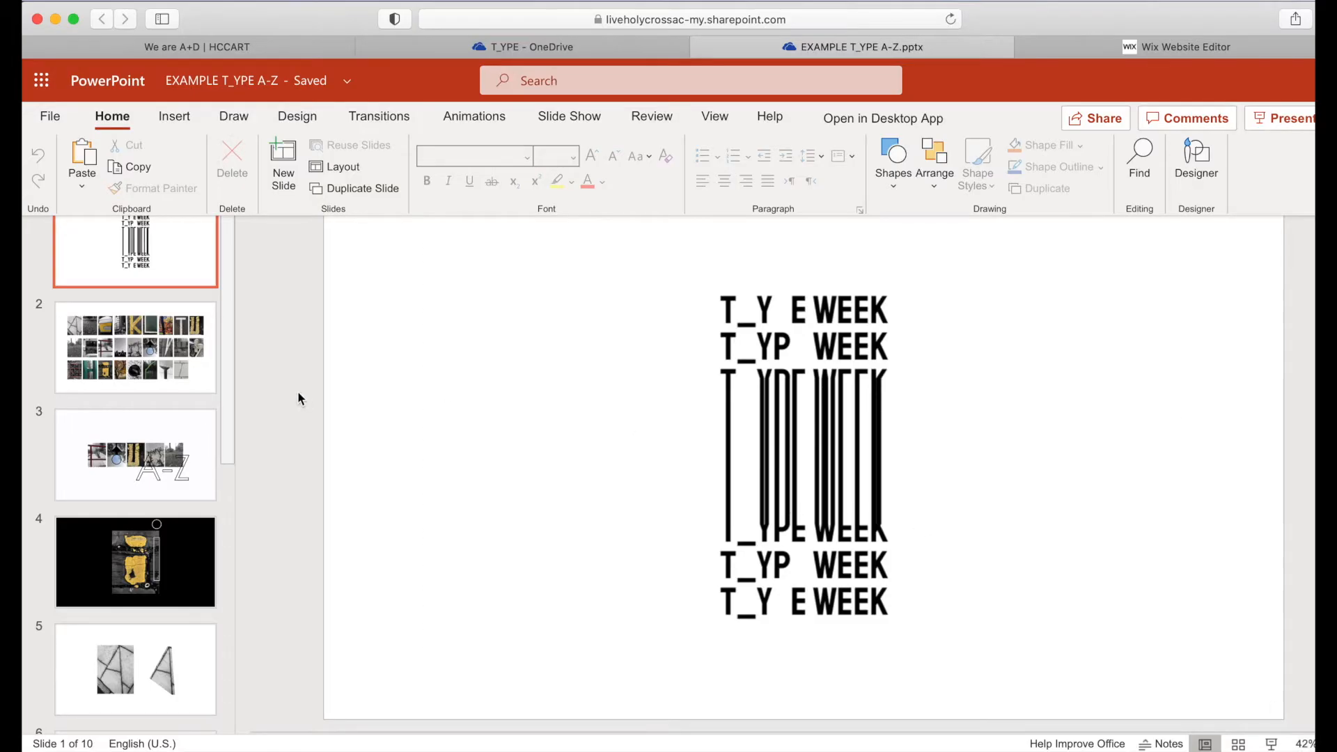
Step: Download the presentation as images, one JPEG per slide, via File > Download As
click(50, 117)
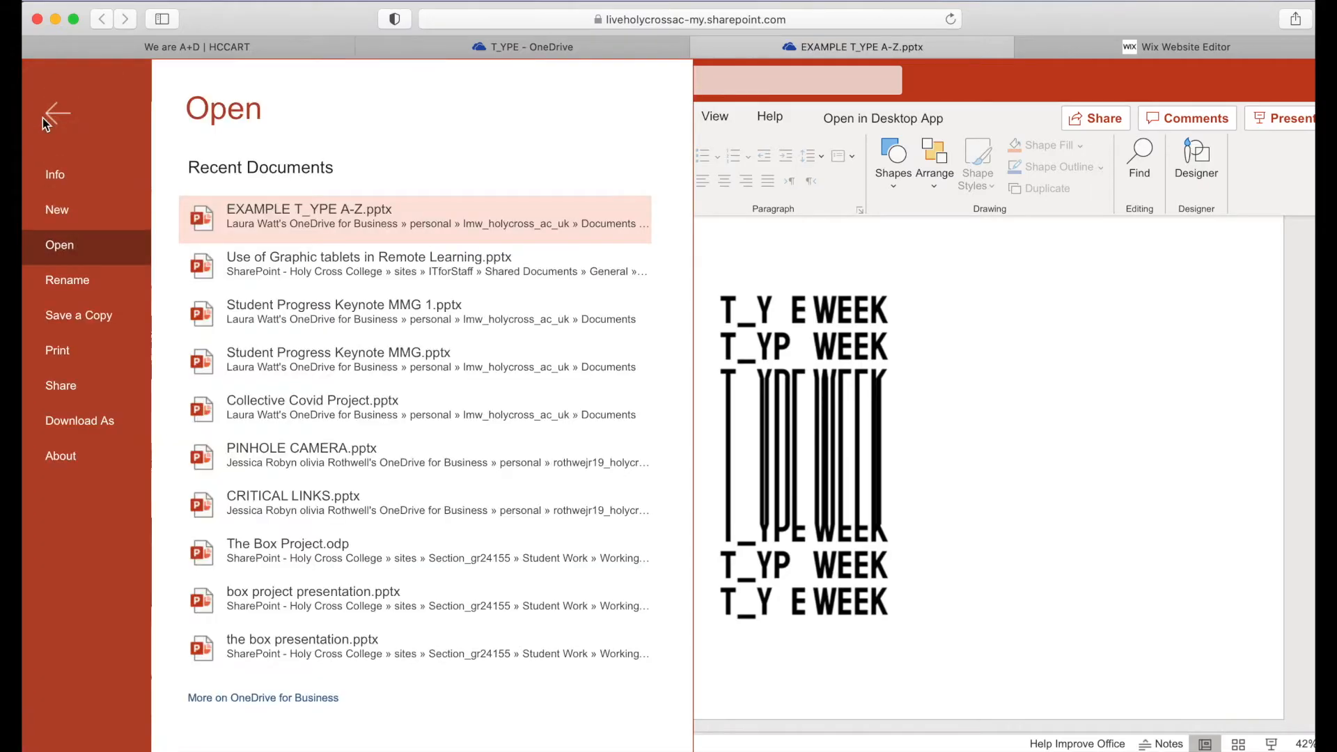
click(79, 421)
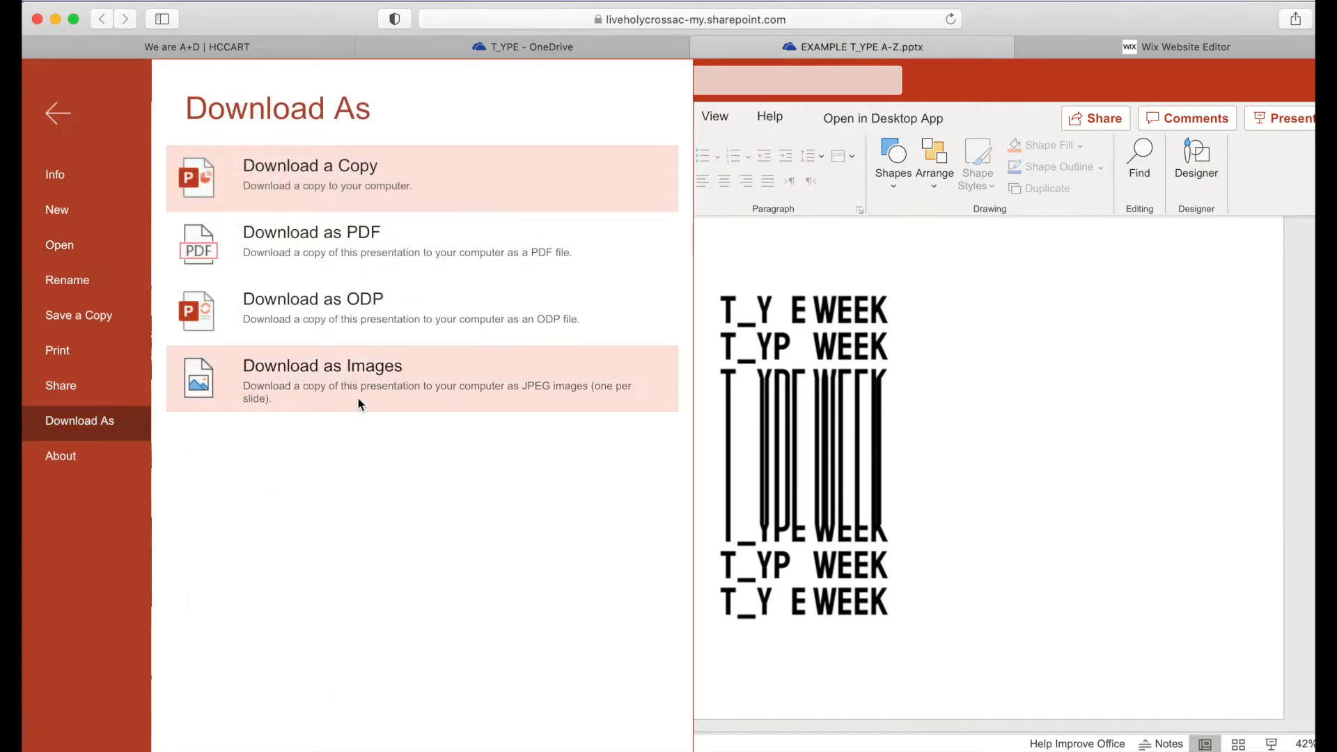
mouse_move(307, 381)
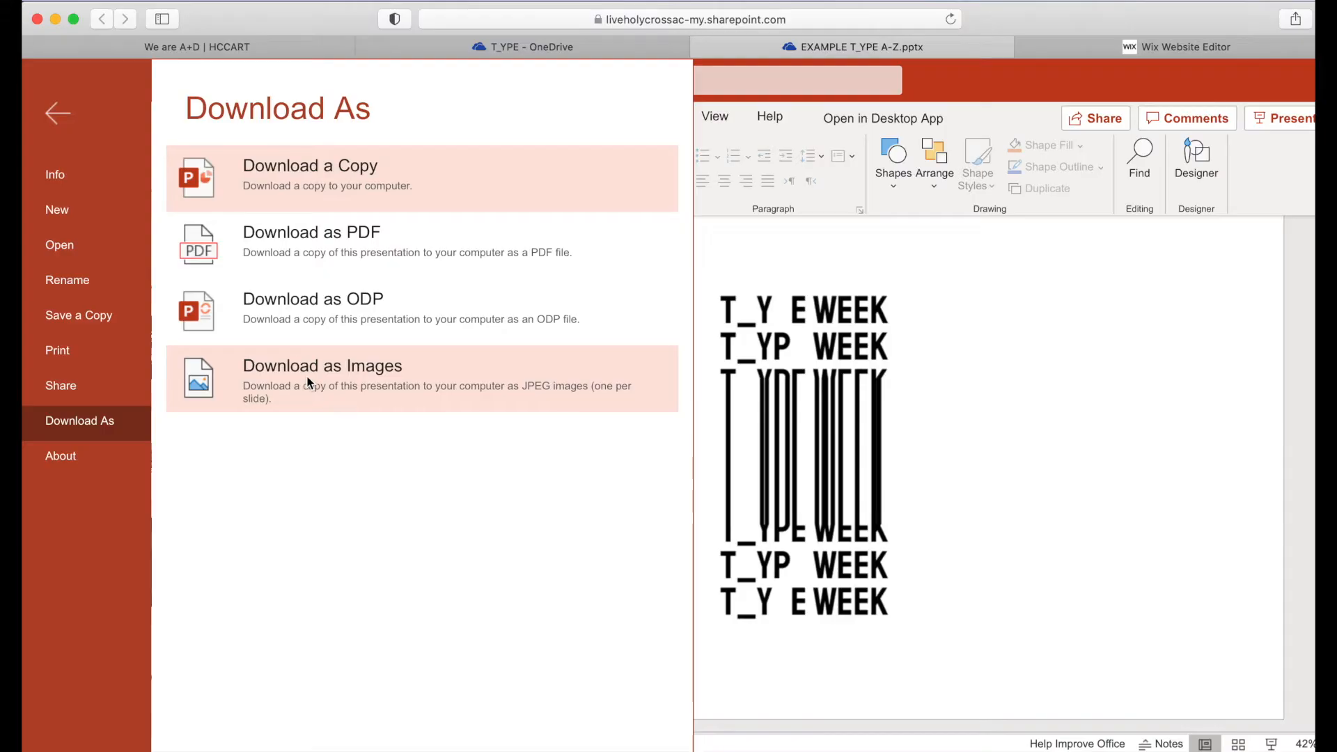
click(322, 378)
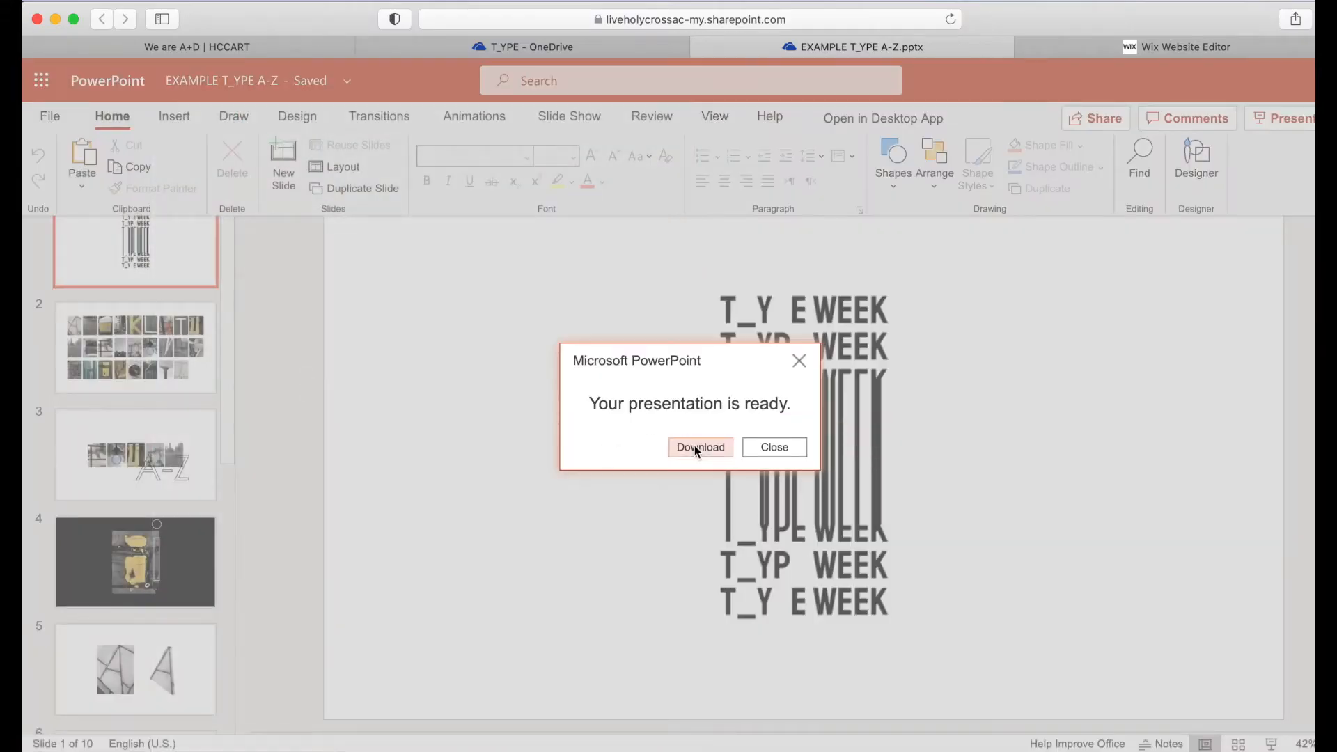
click(774, 448)
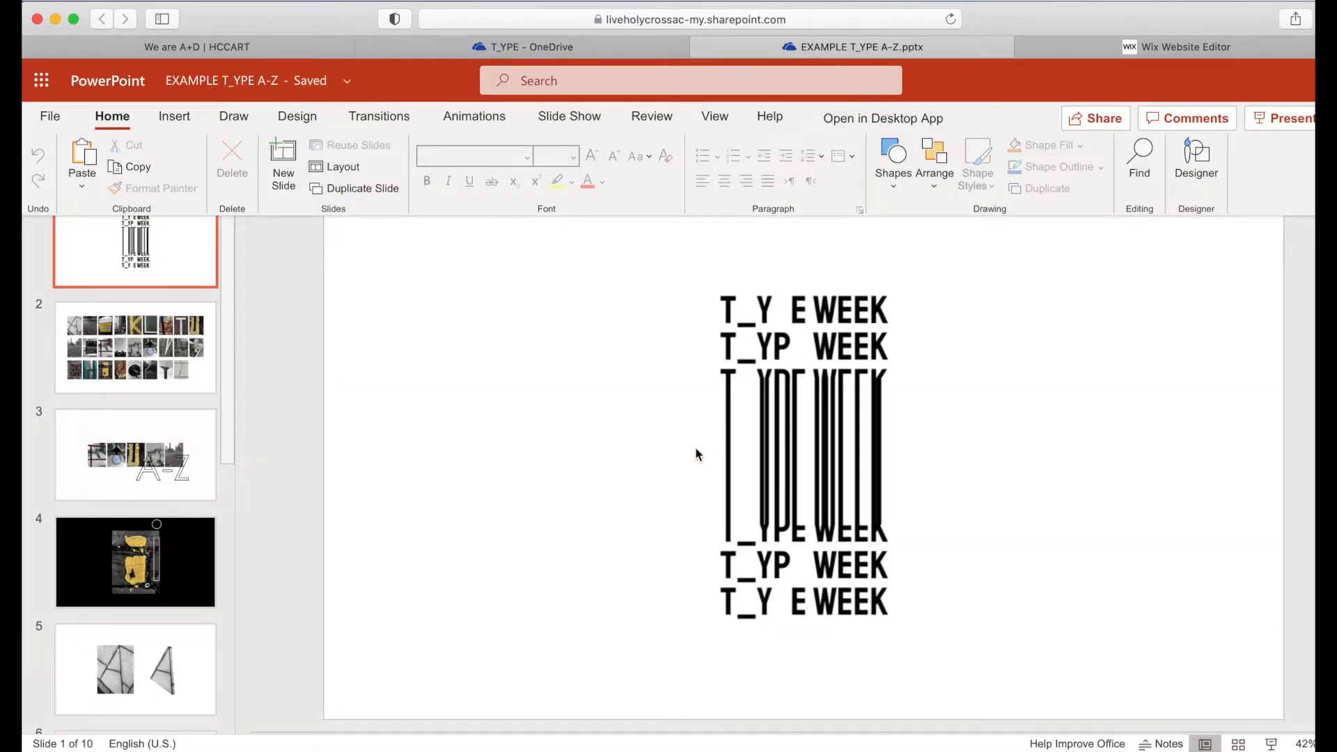
mouse_move(1142, 83)
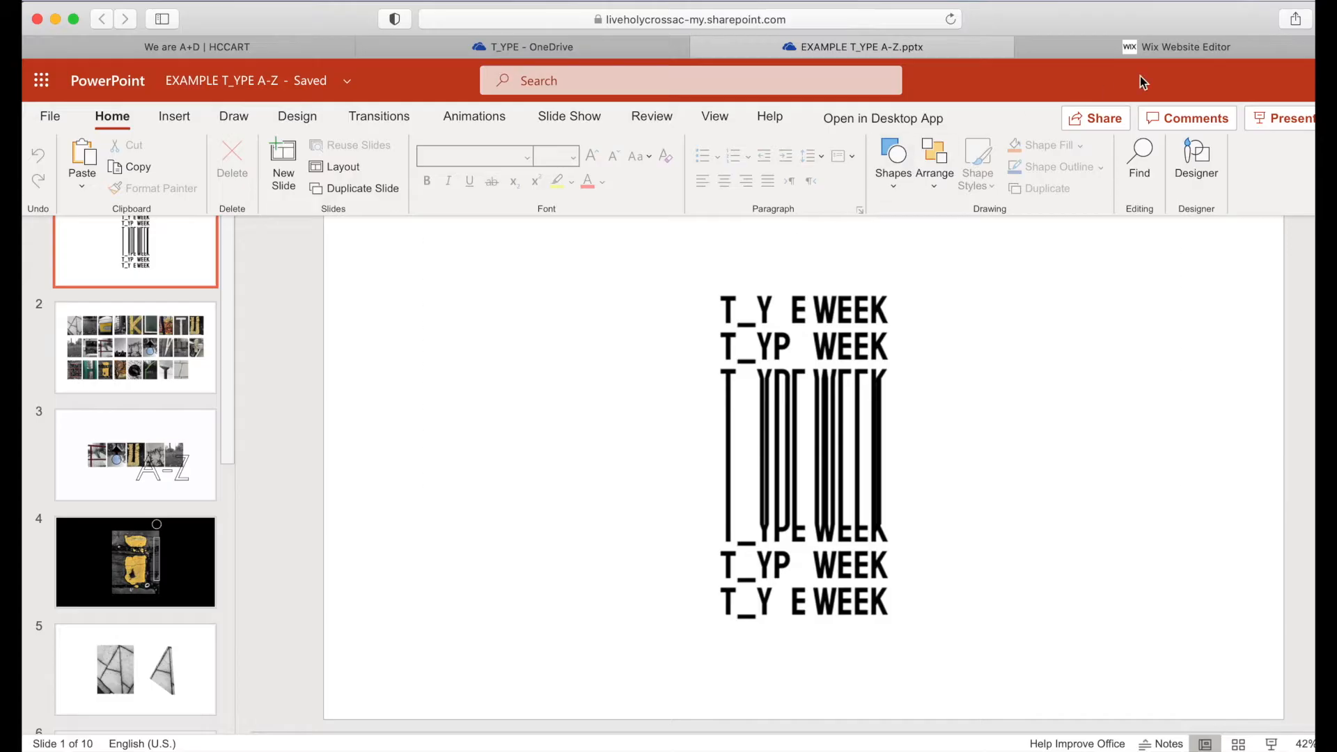
Step: From the gallery's Manage Media, add images from the computer and reach the EXAMPLE T_YPE A-Z folder
click(1184, 48)
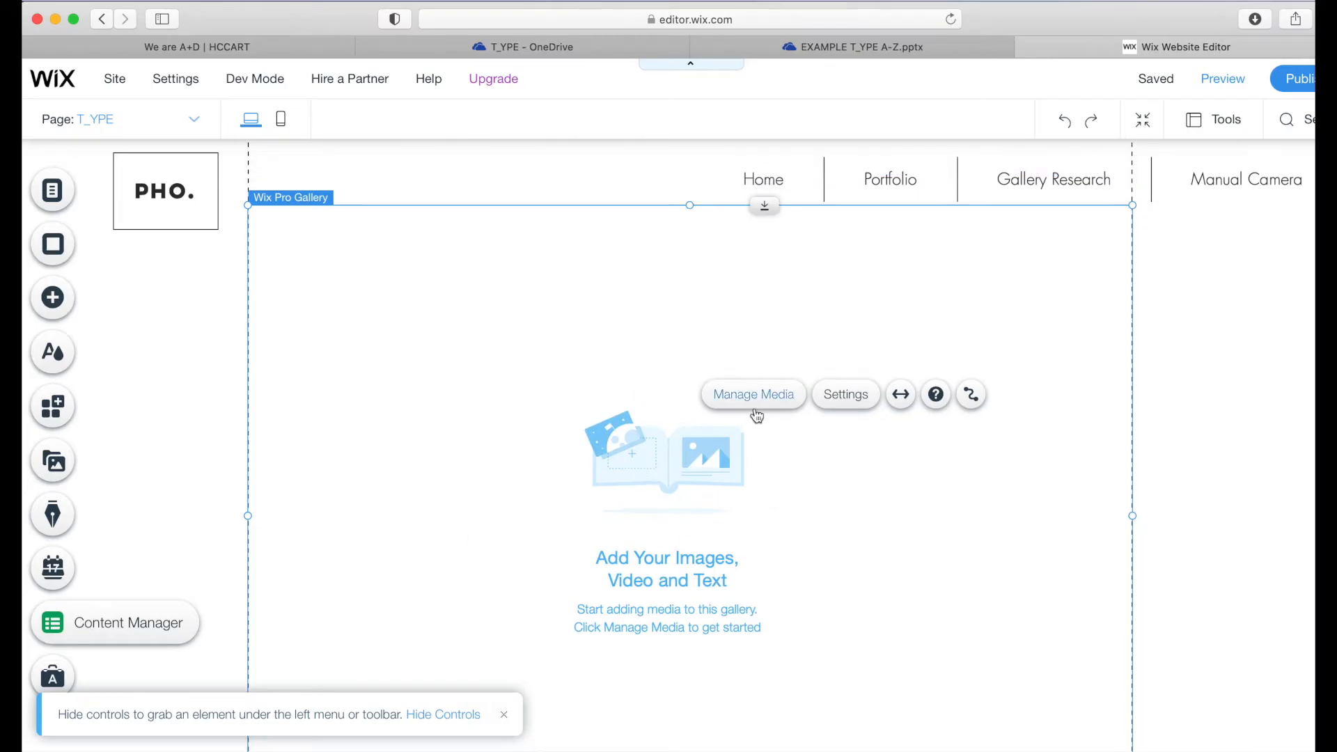
click(753, 394)
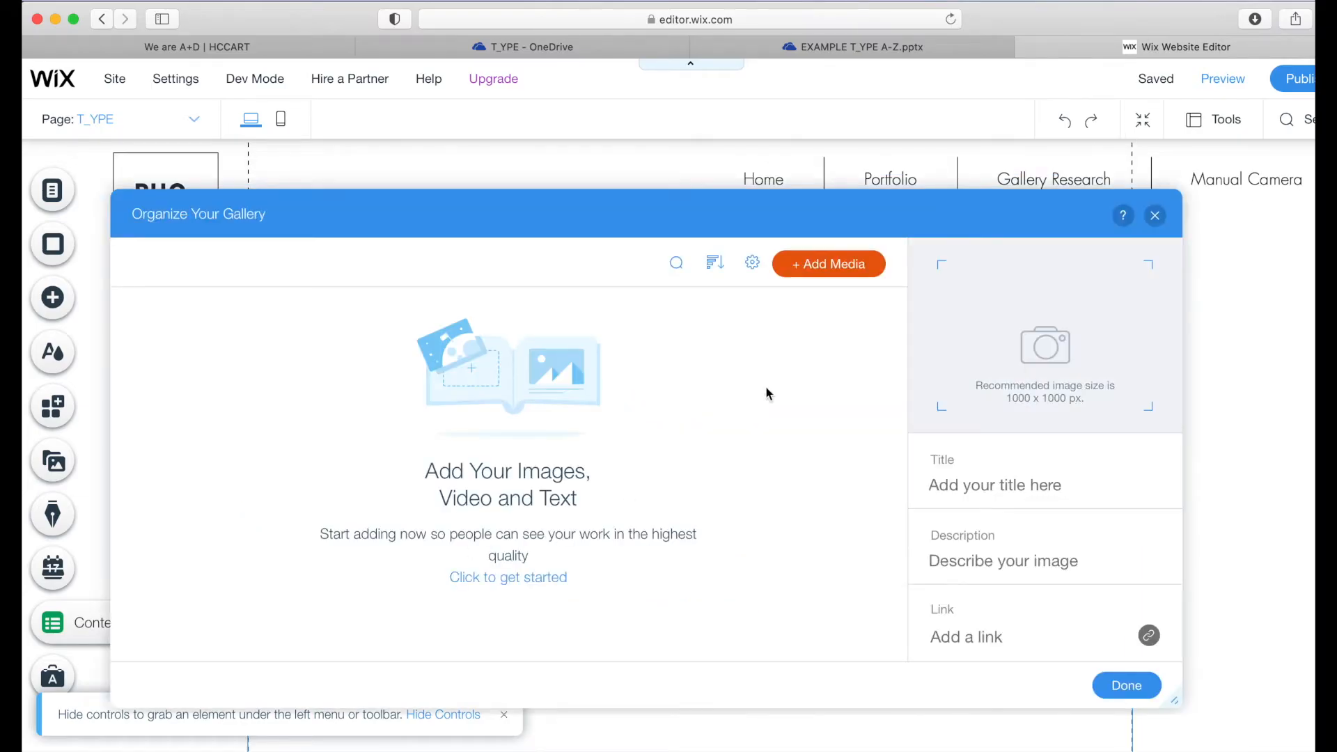
click(828, 264)
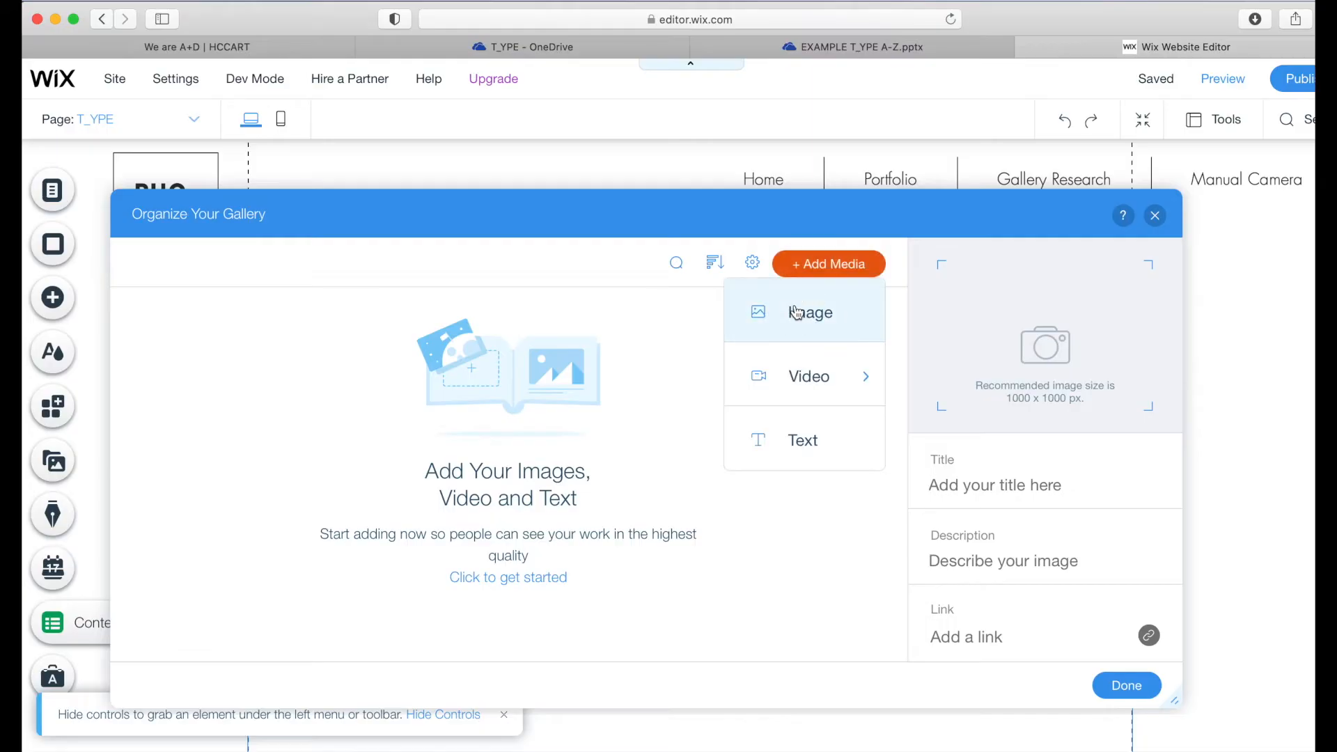
click(809, 312)
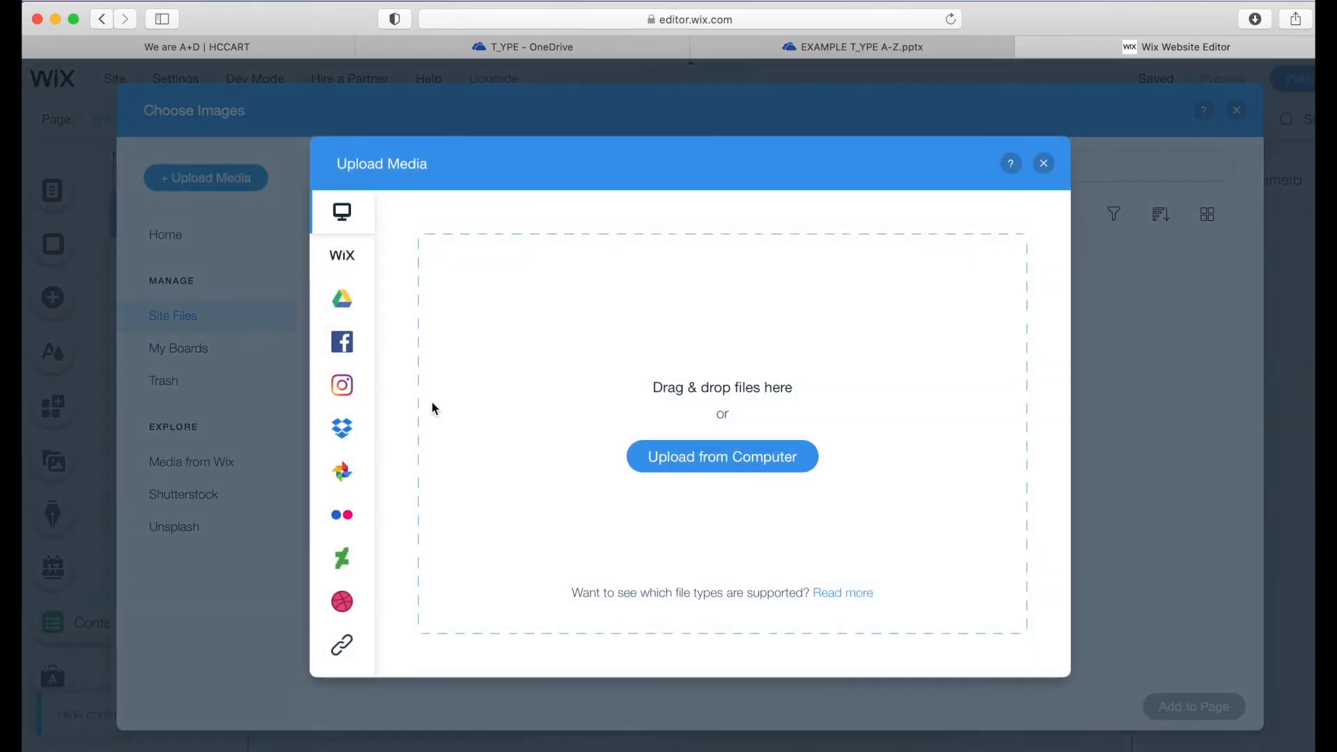
click(722, 456)
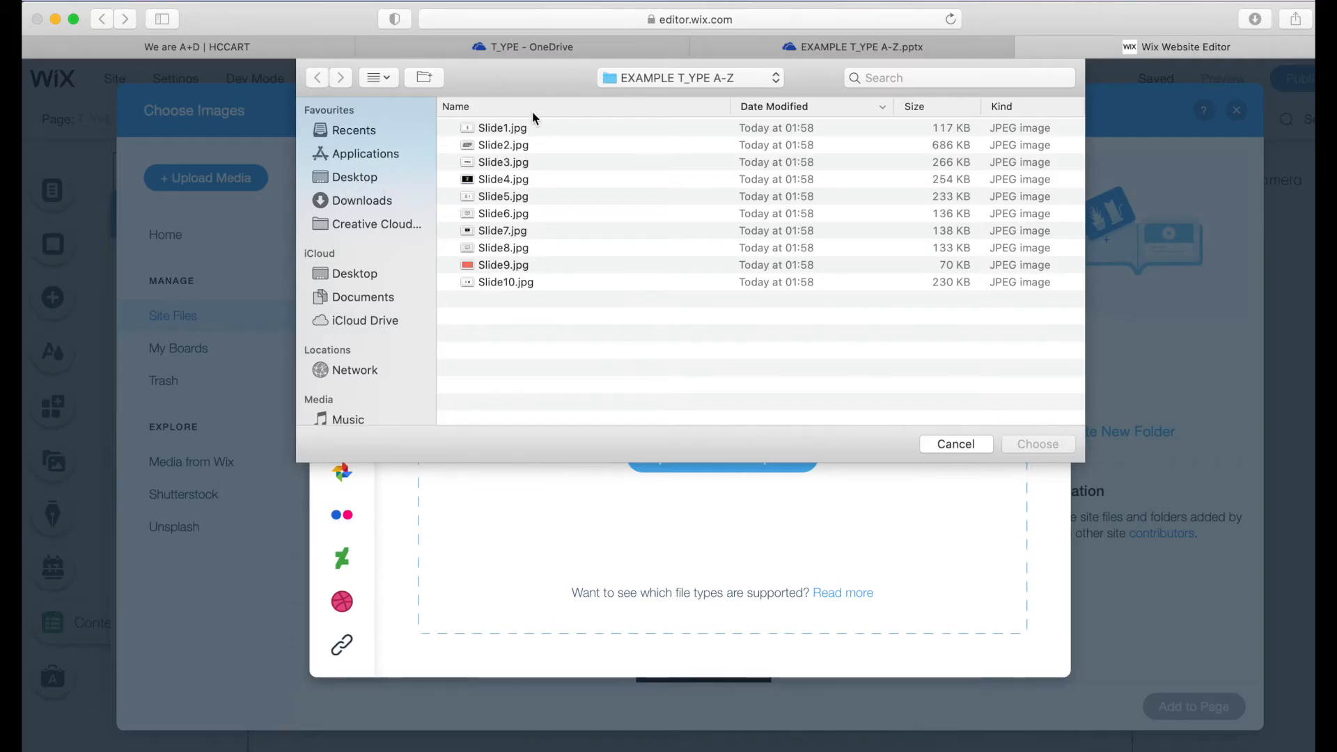
click(503, 197)
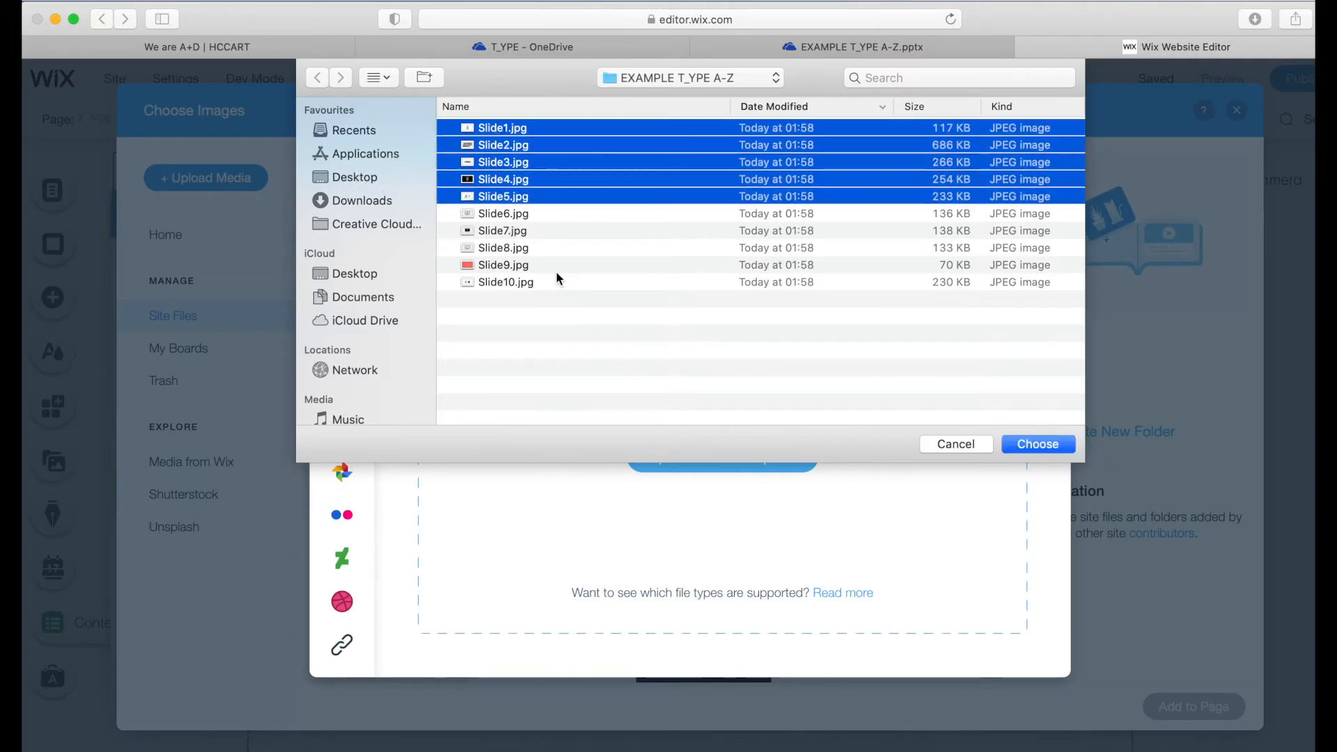
Step: Upload all ten slide JPEGs and add them to the gallery, numbered one through ten
click(1038, 444)
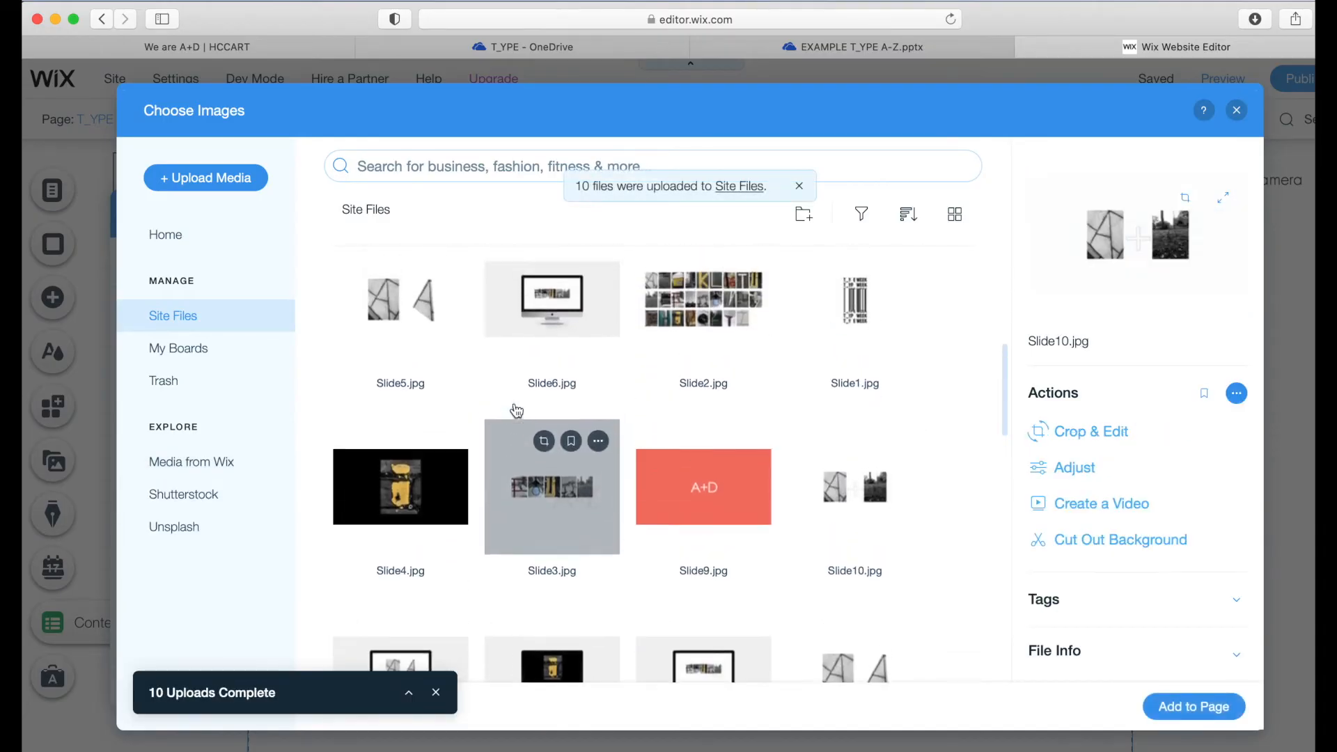
click(400, 299)
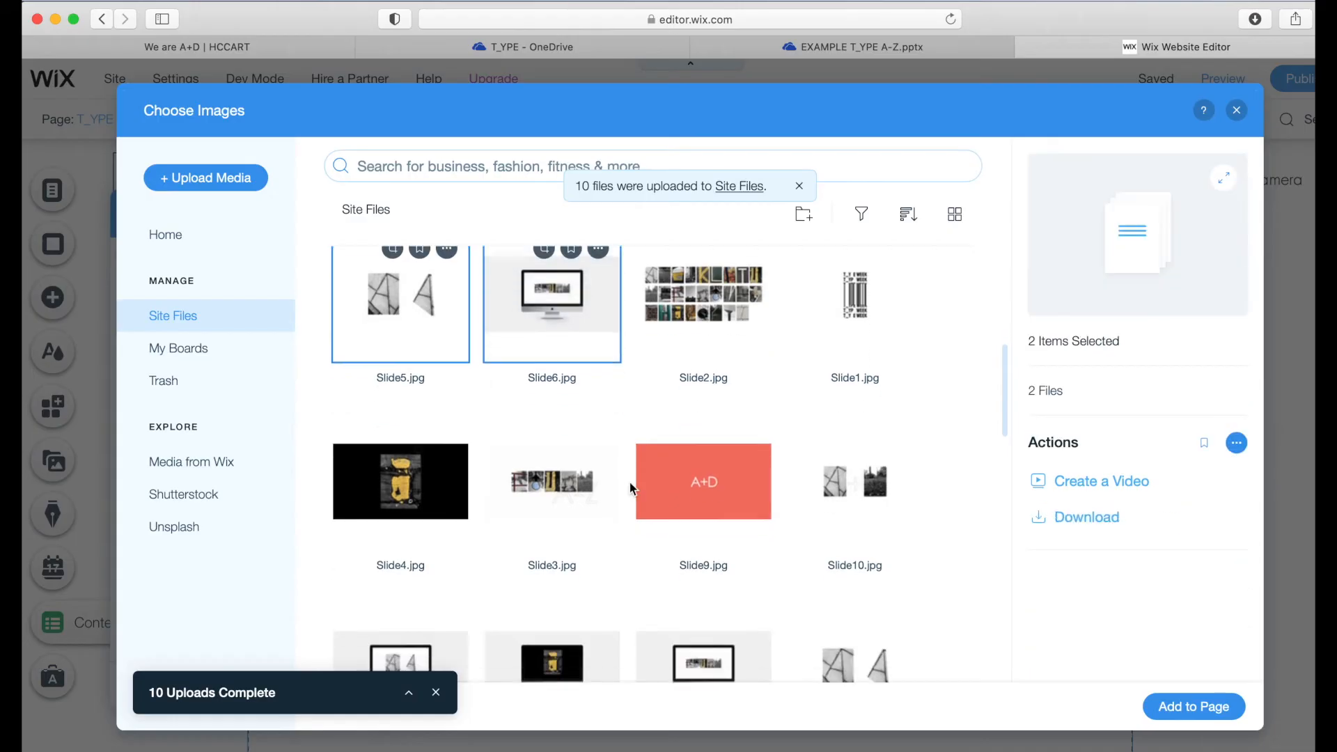
scroll(down, 3)
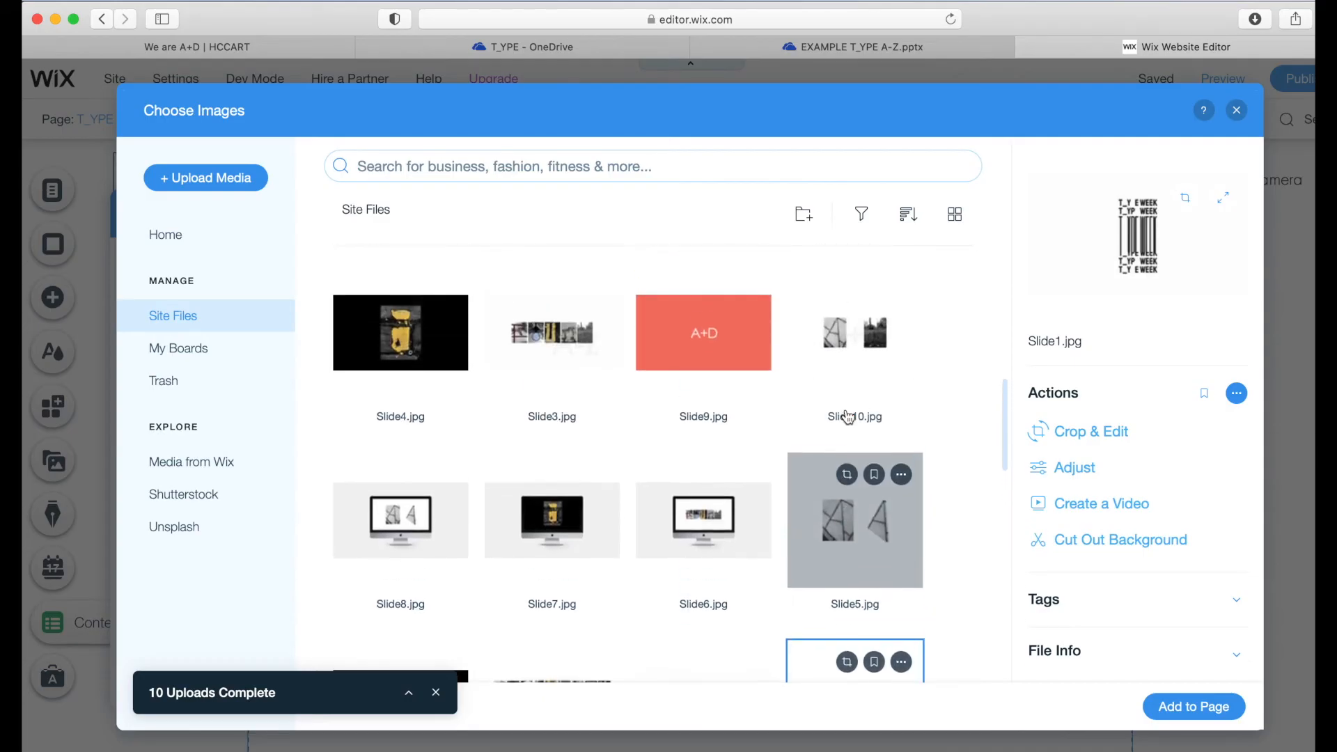
scroll(down, 3)
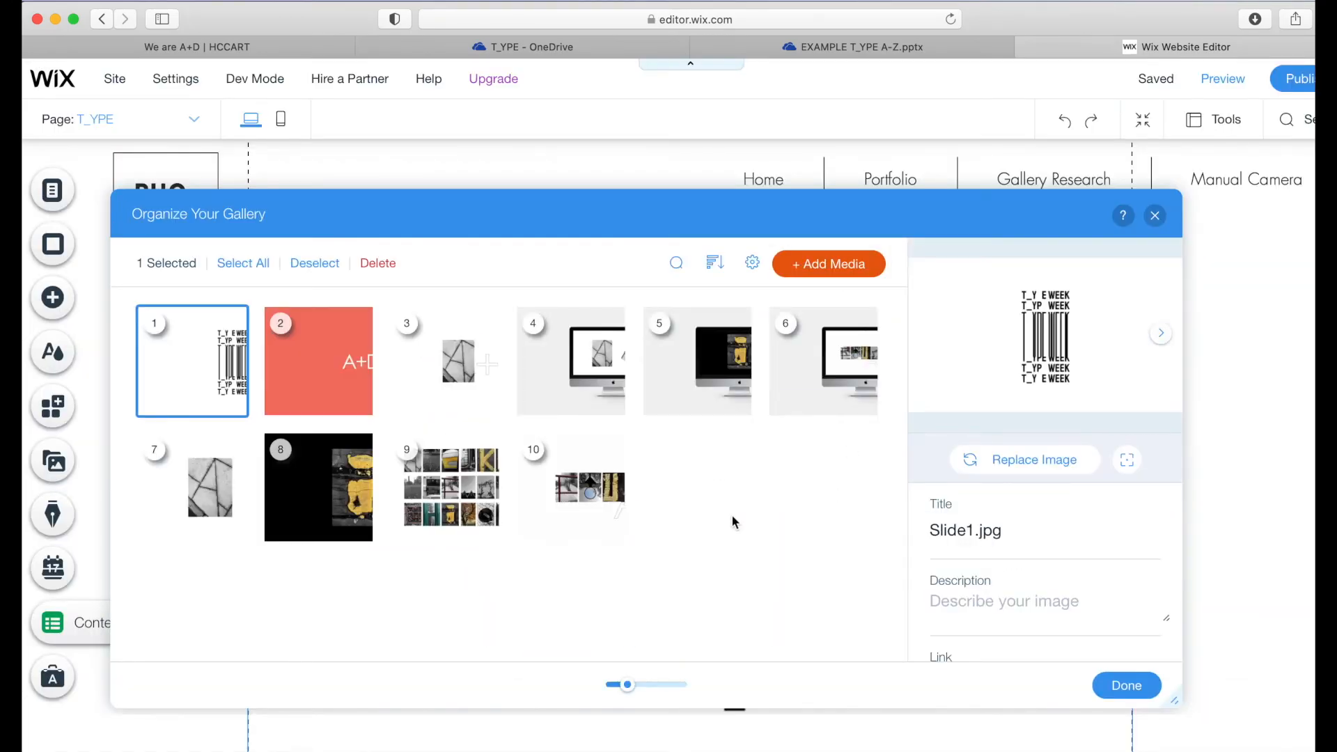
mouse_move(481, 476)
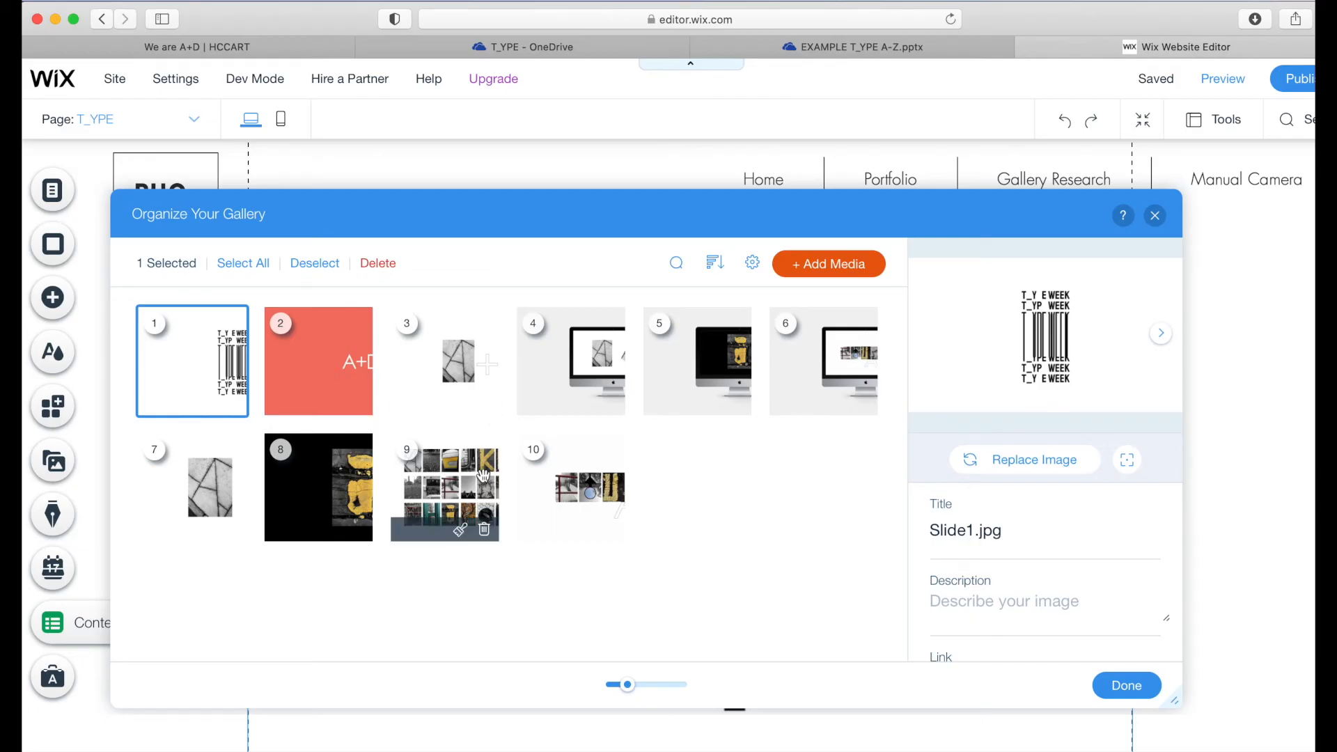
Step: Drag the photo collage image toward the front and pick Slide10 to continue reordering
drag(443, 487, 350, 384)
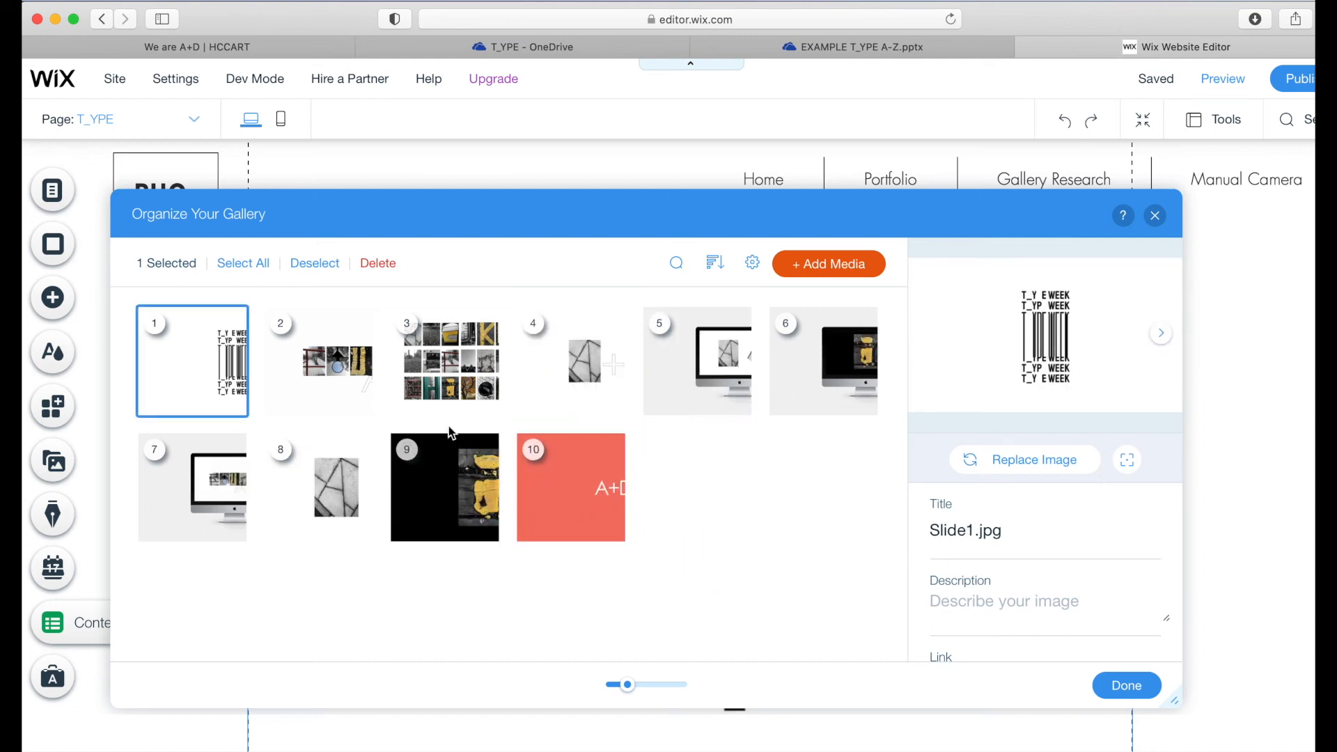
click(577, 369)
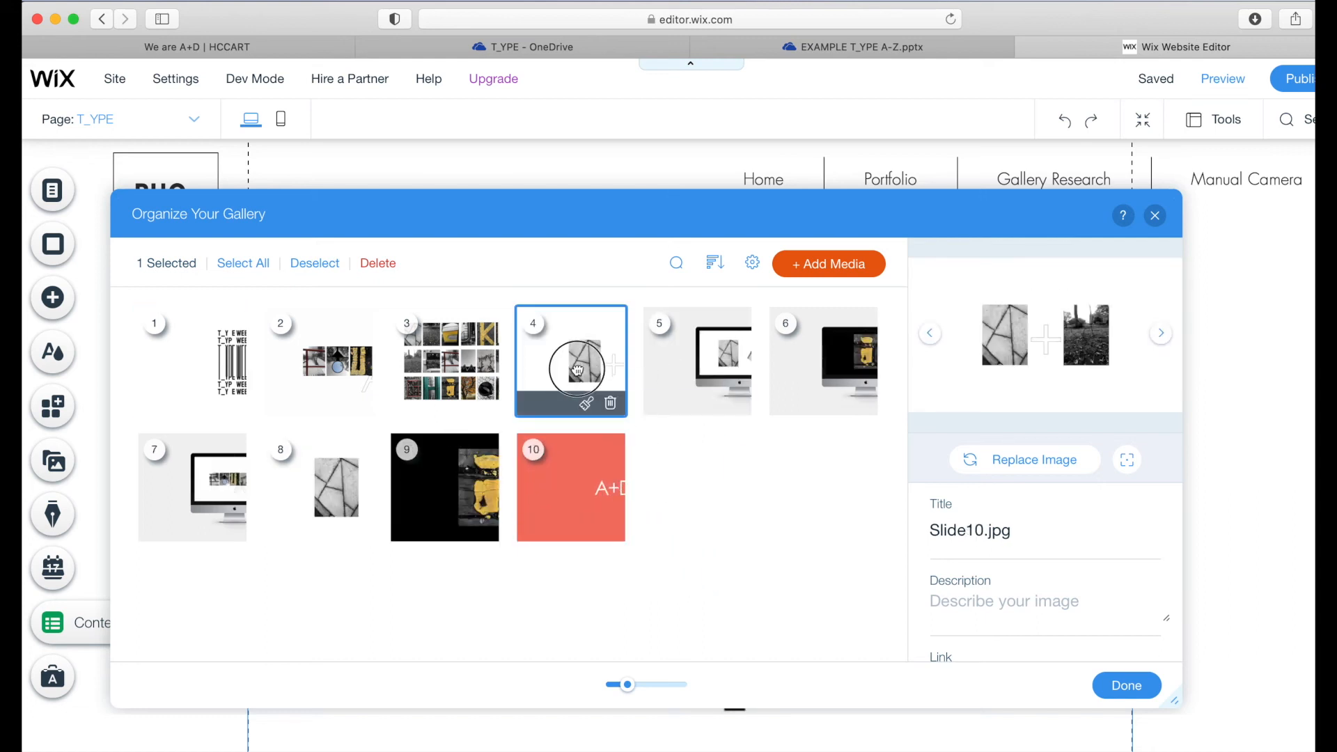